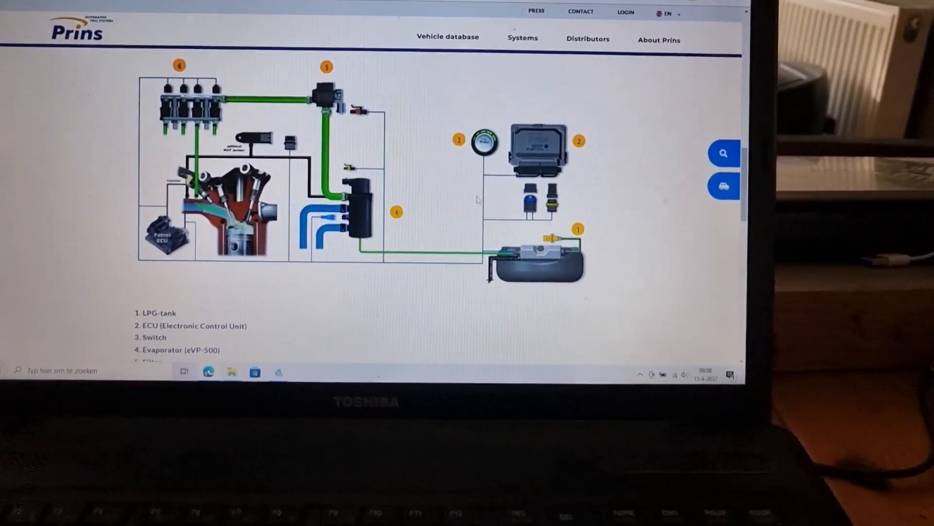
# Step: Launch the Add Custom Channel Wizard from the Tools menu over the gauge dashboard
pyautogui.scroll(3)
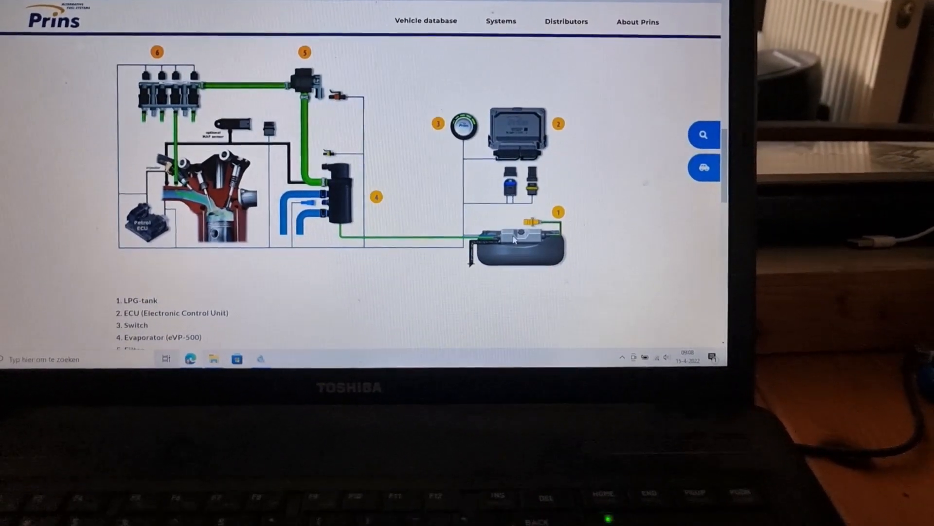
pyautogui.scroll(3)
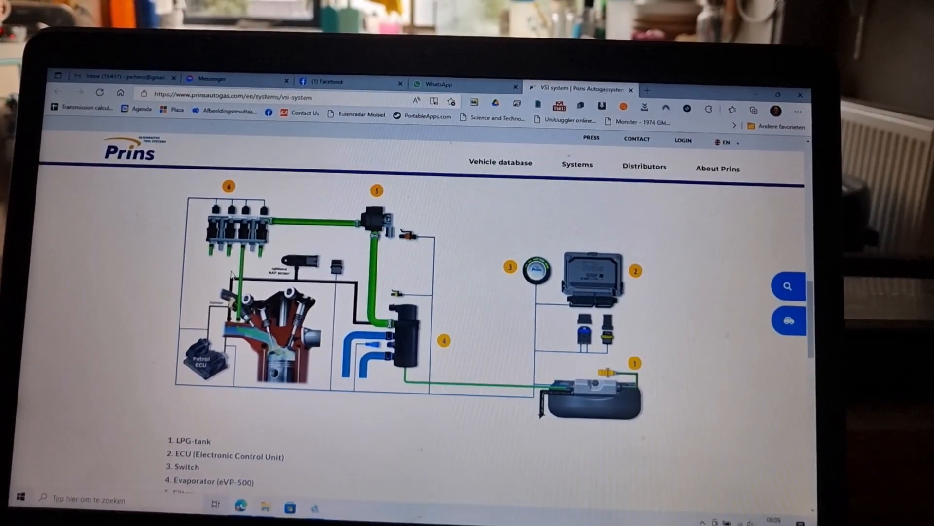
pyautogui.scroll(3)
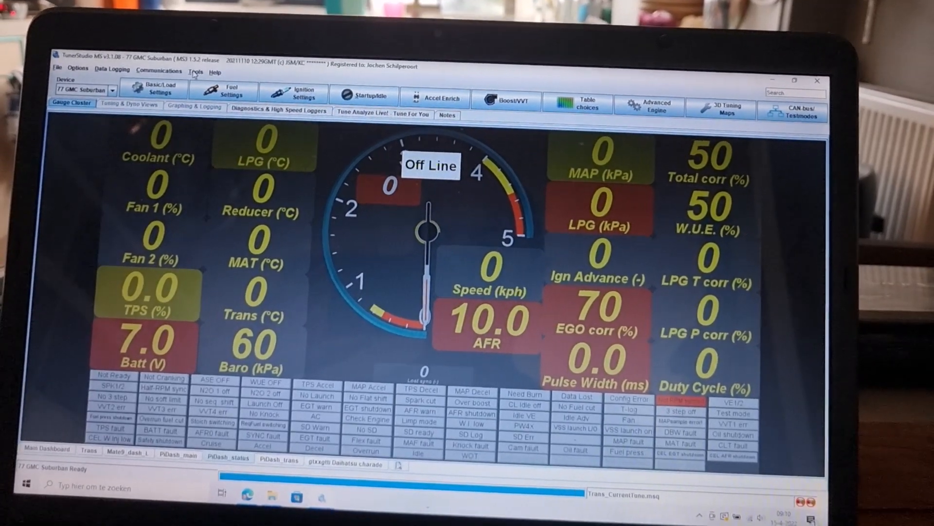
pyautogui.click(195, 61)
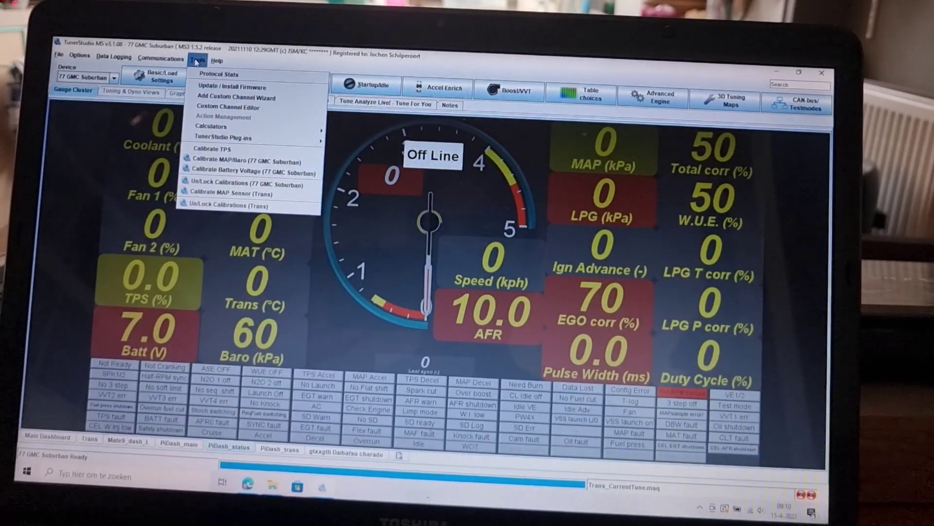
pyautogui.moveTo(238, 99)
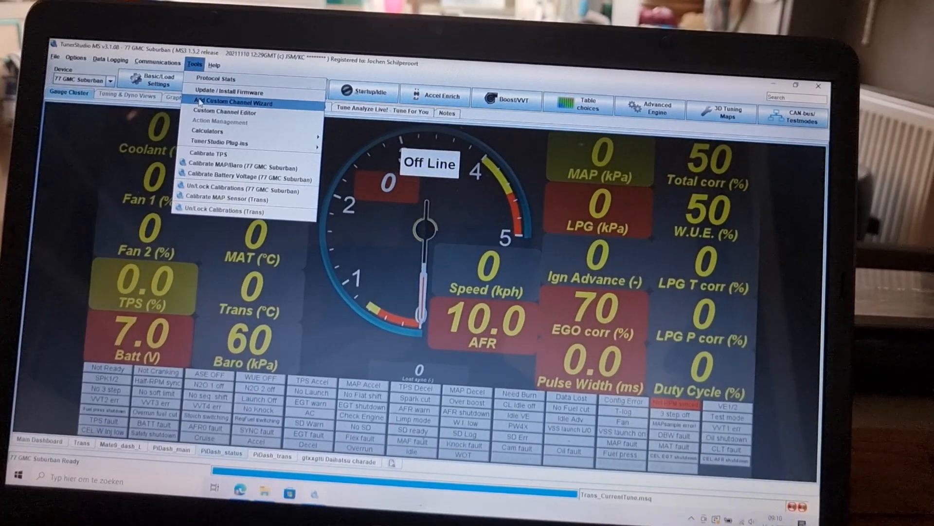
pyautogui.click(234, 103)
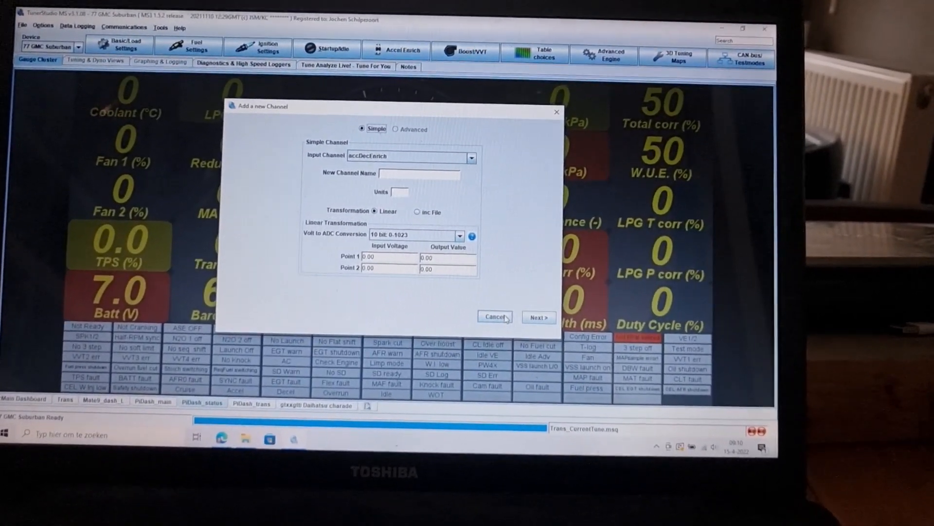
# Step: Cancel the Add a new Channel wizard without creating a channel
pyautogui.click(493, 317)
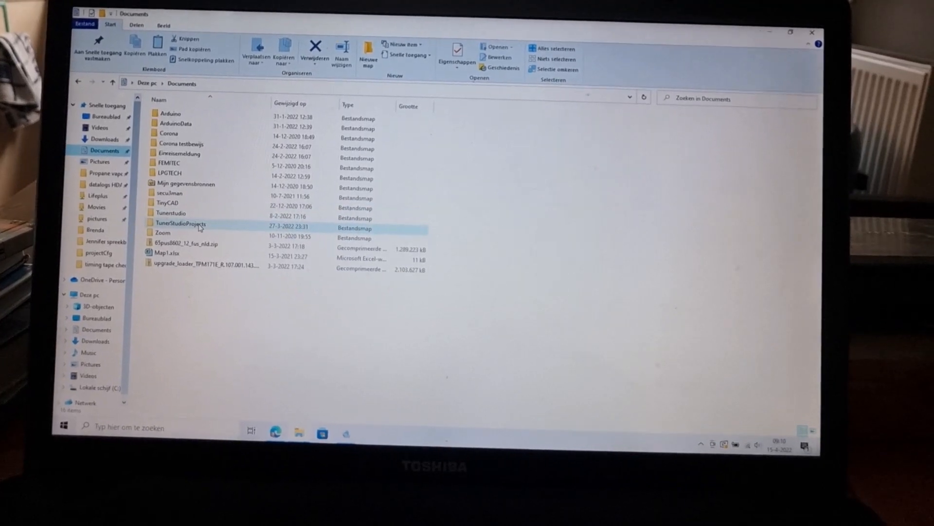
pyautogui.moveTo(172, 238)
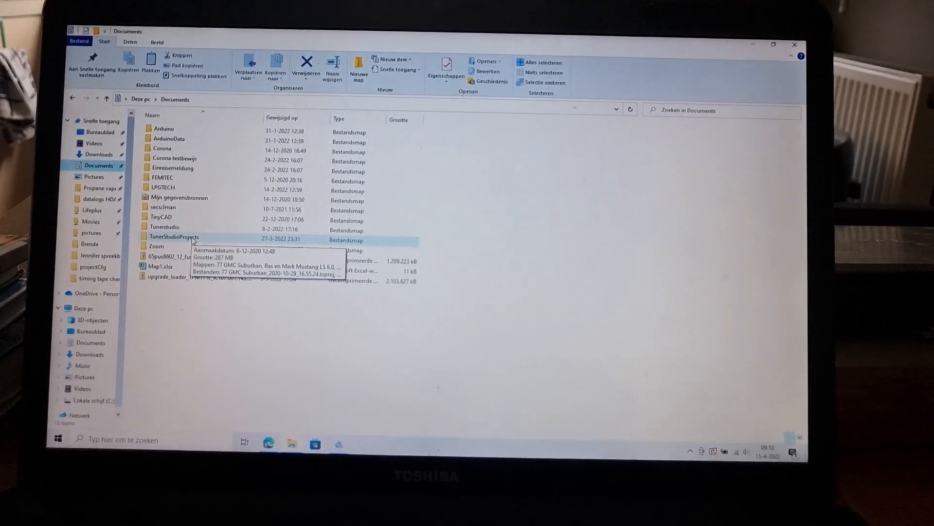
# Step: Open custom.ini from TunerStudioProjects > 77 GMC Suburban > projectCfg in Notepad
pyautogui.doubleClick(173, 237)
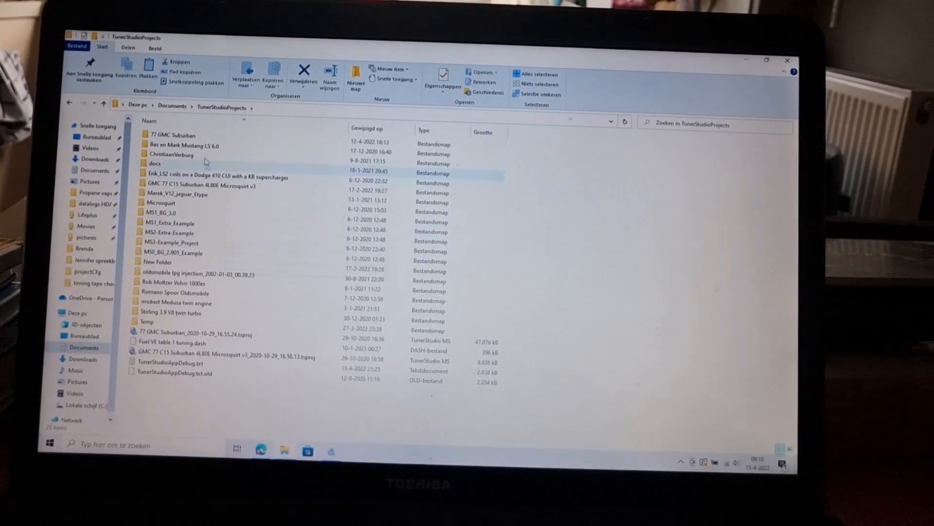
pyautogui.moveTo(170, 148)
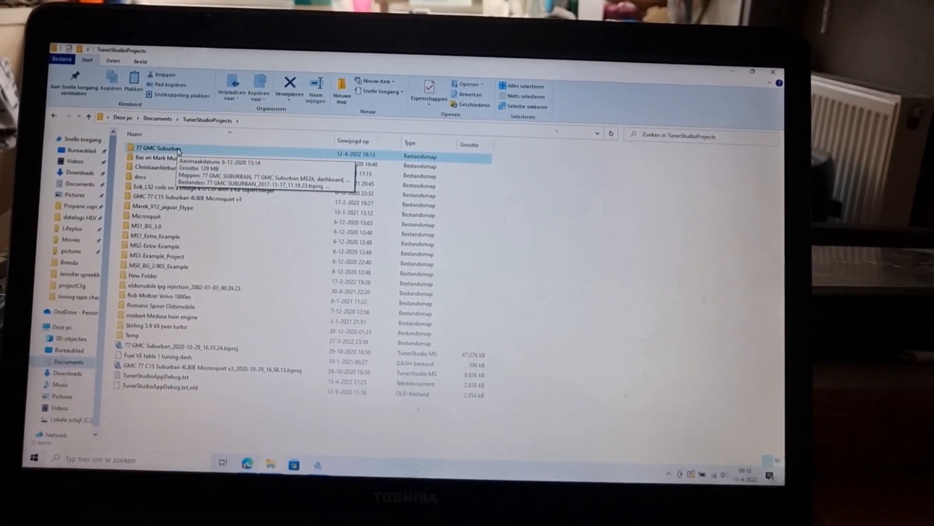
pyautogui.doubleClick(158, 148)
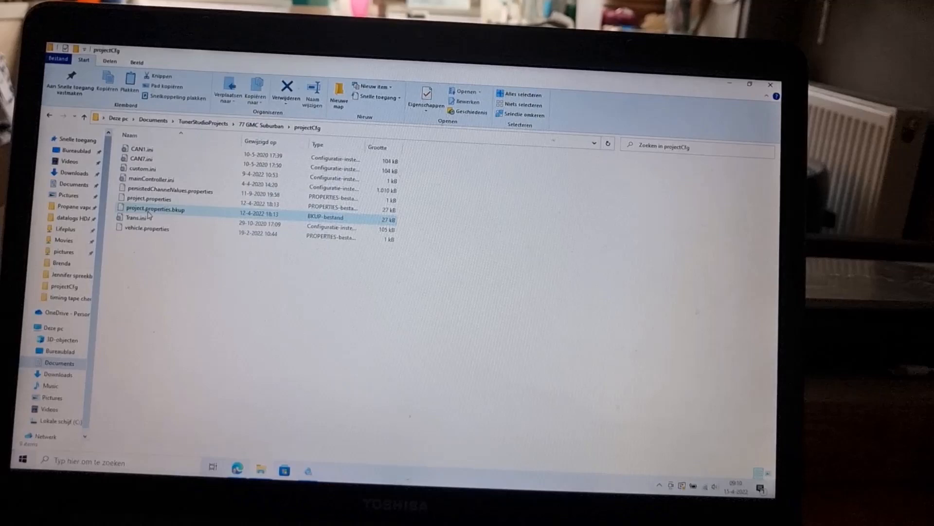
pyautogui.click(143, 173)
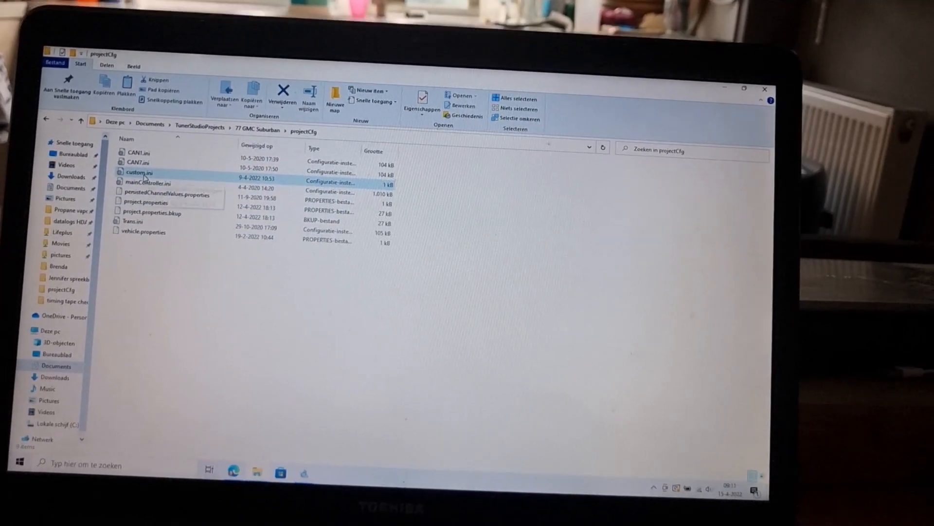
pyautogui.moveTo(146, 183)
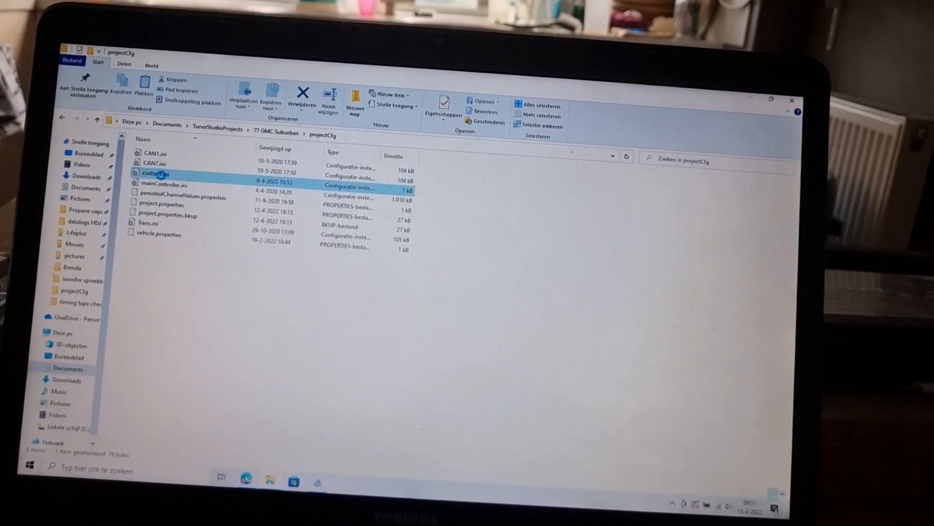
pyautogui.doubleClick(154, 173)
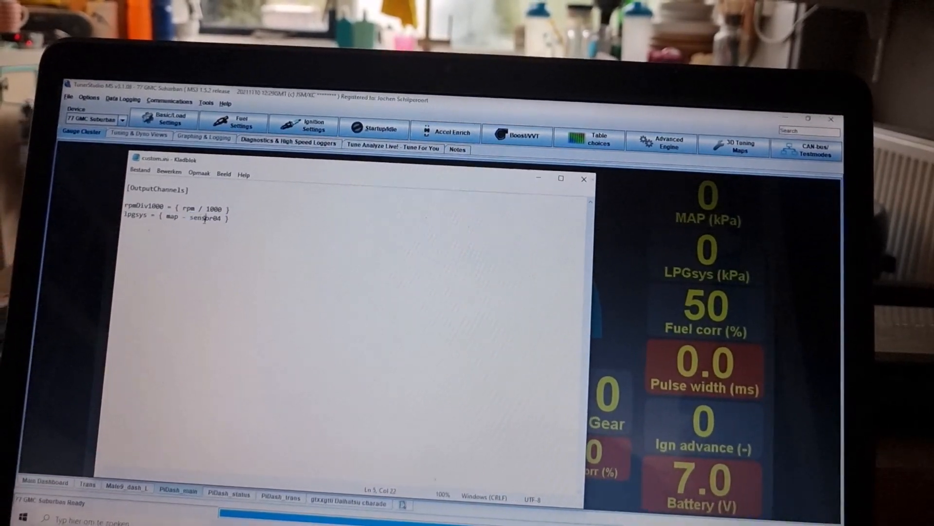
# Step: Rewrite the lpgsys expression in custom.ini as { sensor04 - map }
pyautogui.doubleClick(211, 217)
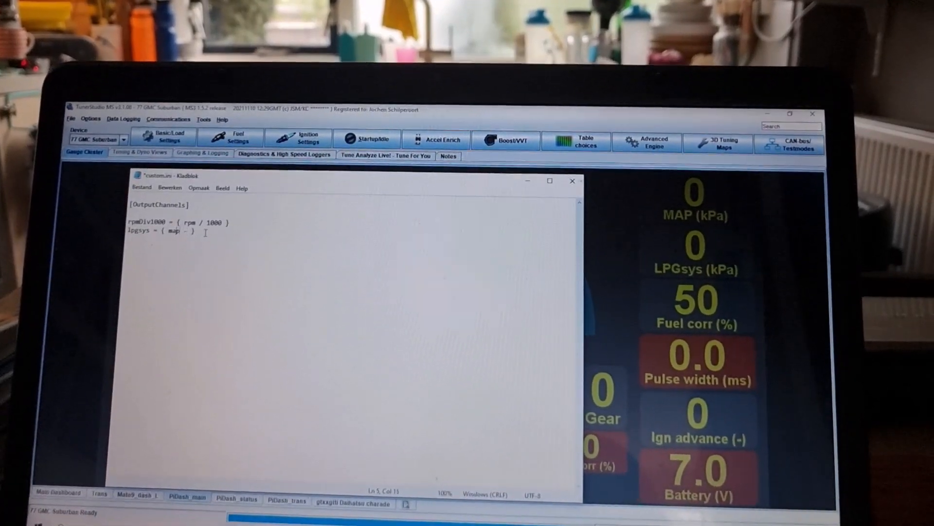
pyautogui.write('sensor04 -')
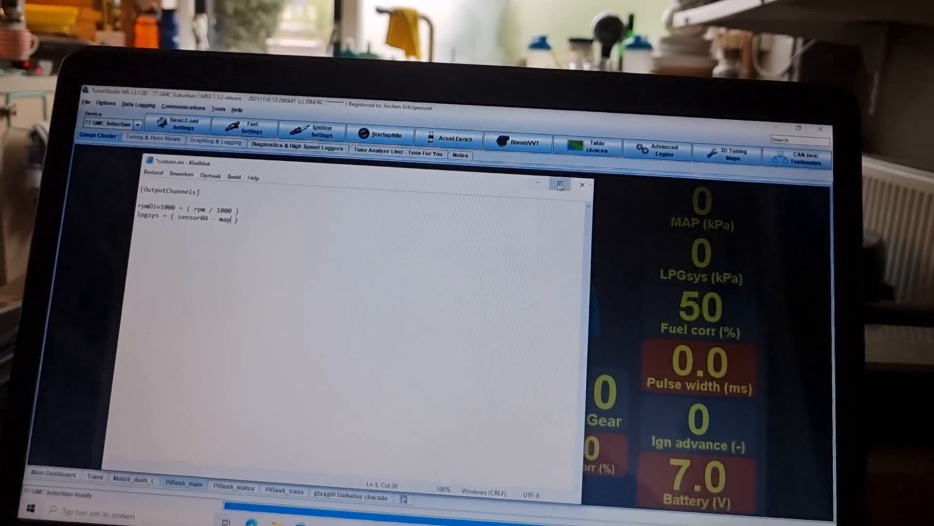
# Step: Close Notepad, choosing Opslaan to save custom.ini
pyautogui.click(582, 184)
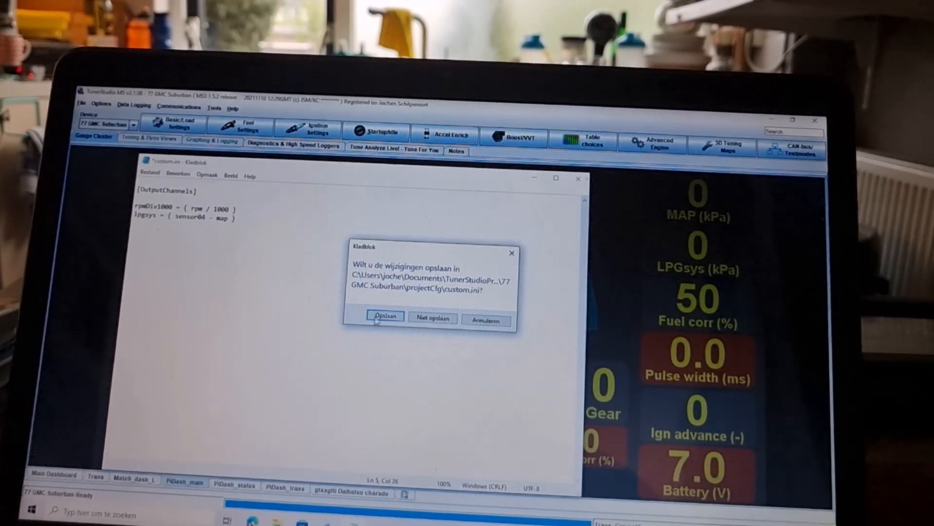
pyautogui.click(385, 317)
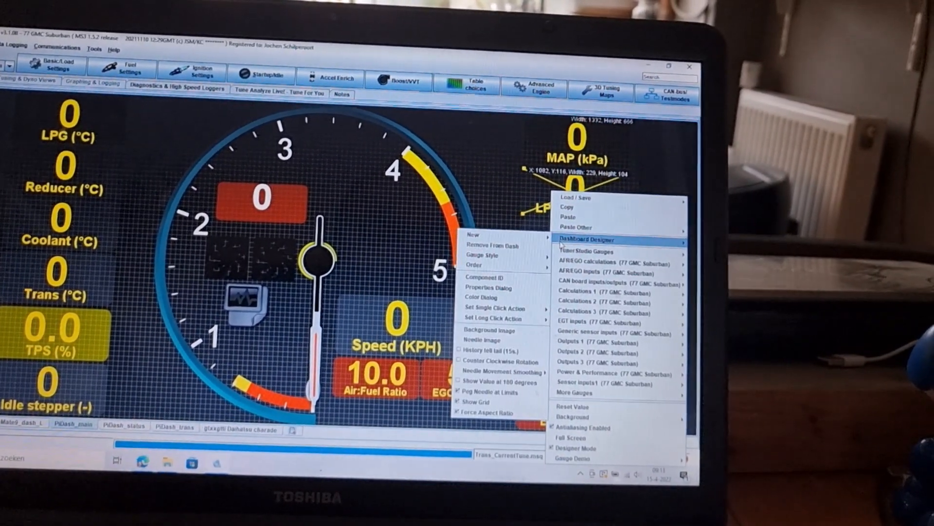
# Step: Check that the tachometer's digital readout is linked to the rpm output channel
pyautogui.click(489, 287)
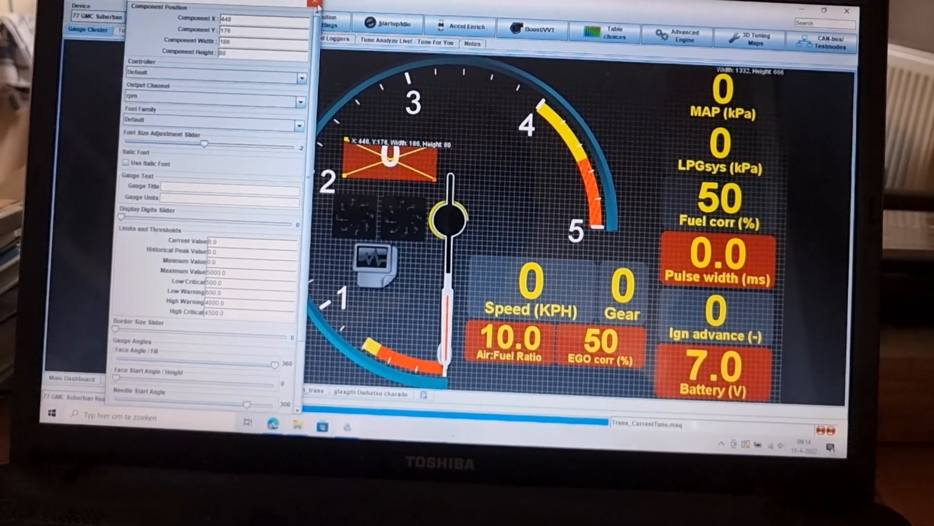
pyautogui.click(311, 5)
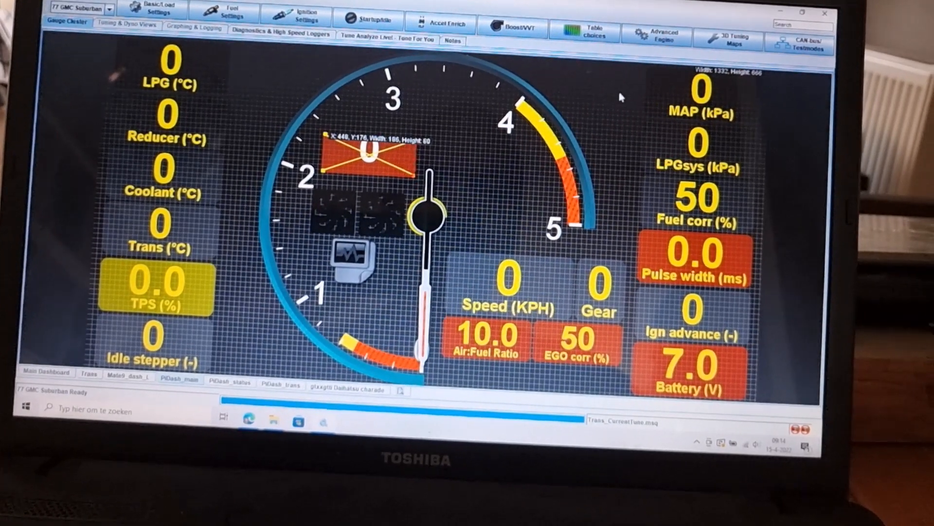